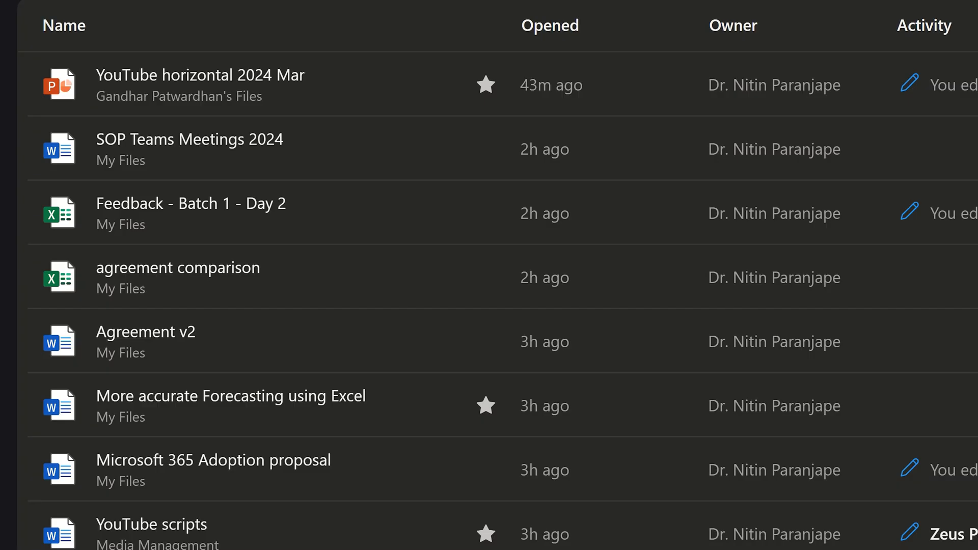
pyautogui.moveTo(942, 213)
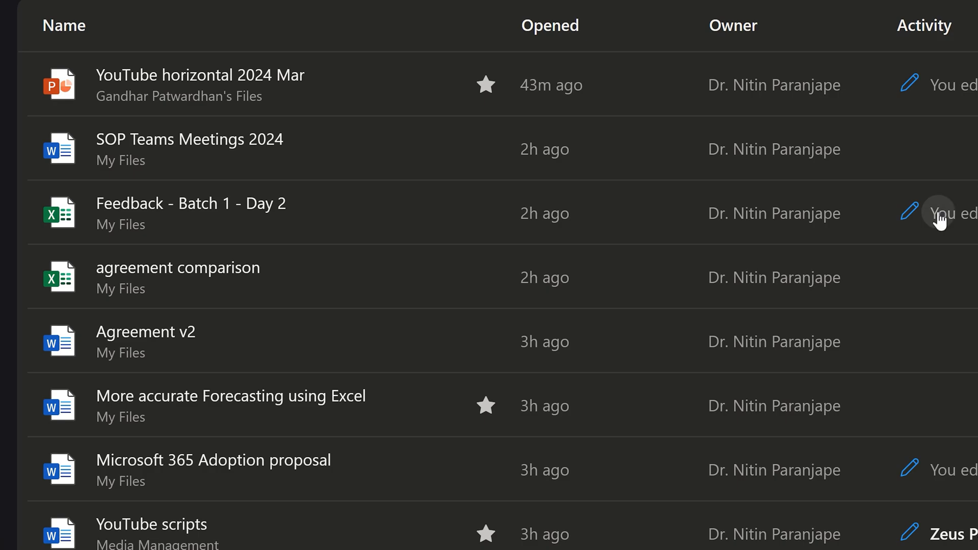
pyautogui.moveTo(448, 214)
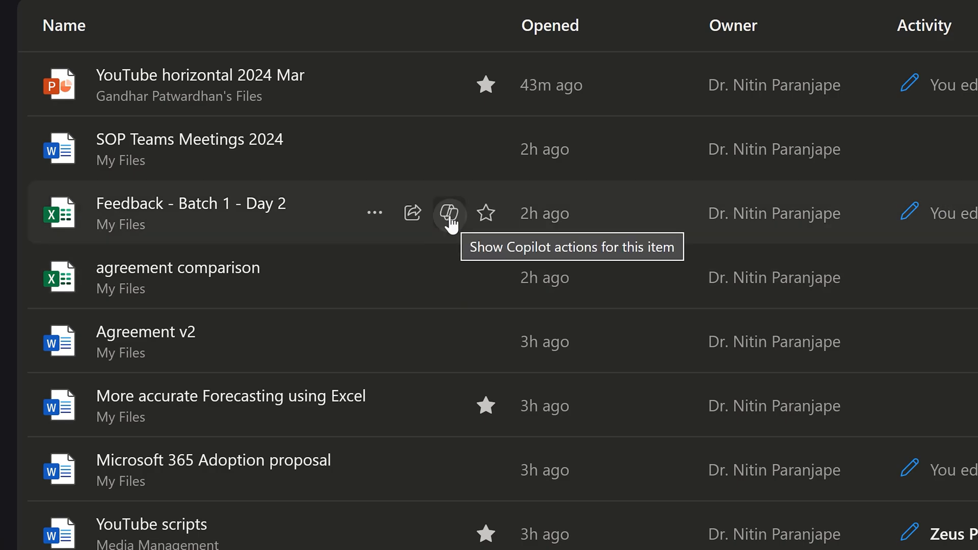
# Show the Copilot actions for the recent feedback workbook
pyautogui.click(448, 213)
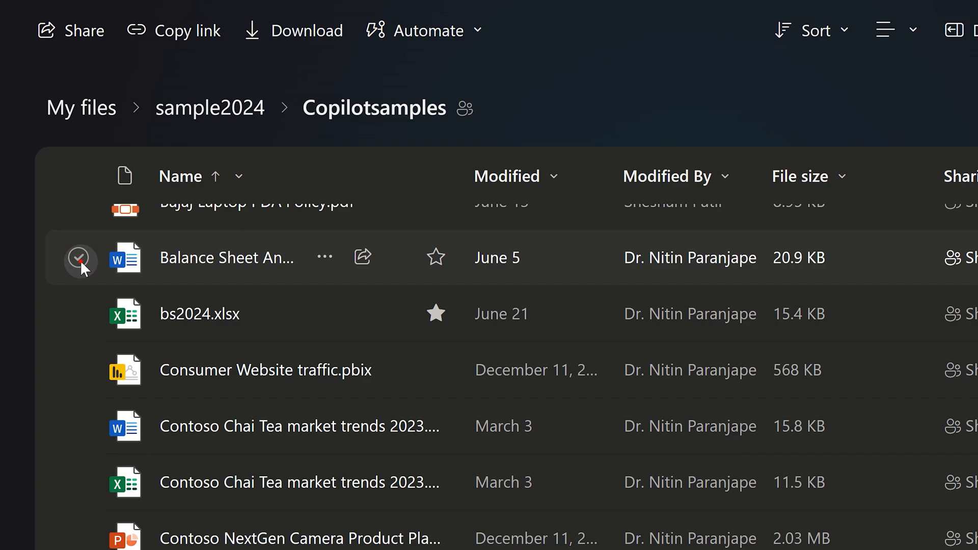
# Select Balance Sheet Analysis.docx and run Copilot Summarize on it
pyautogui.click(79, 258)
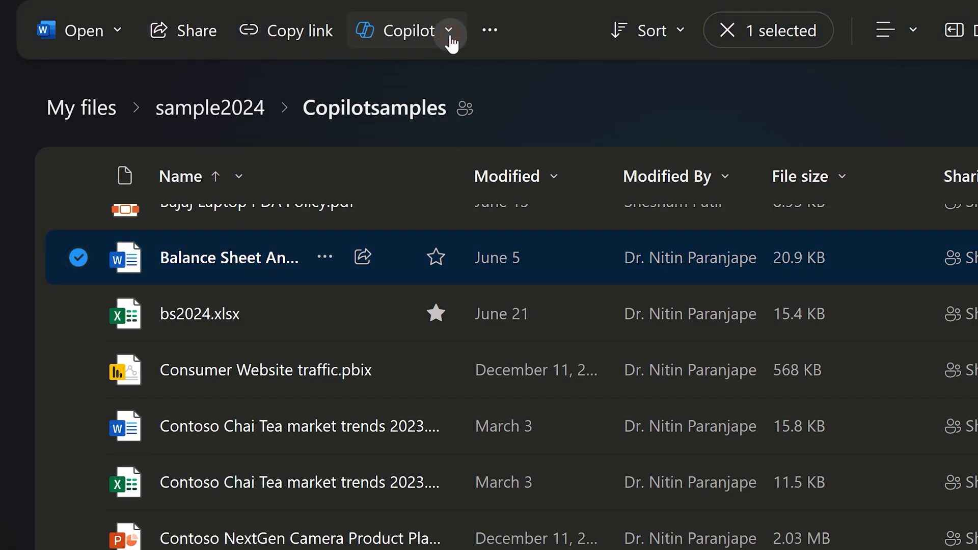
pyautogui.click(401, 30)
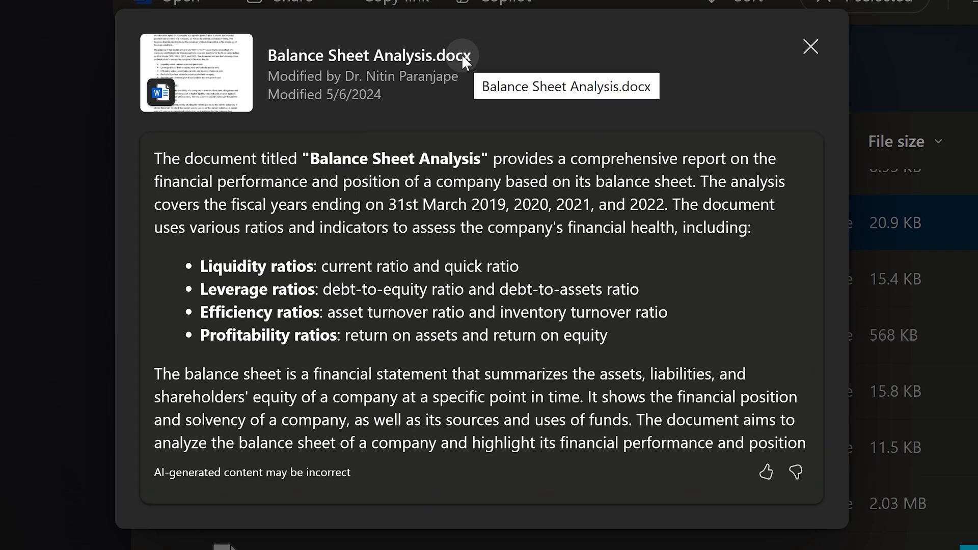
pyautogui.click(810, 47)
pyautogui.write('what is the commonest negative feedback')
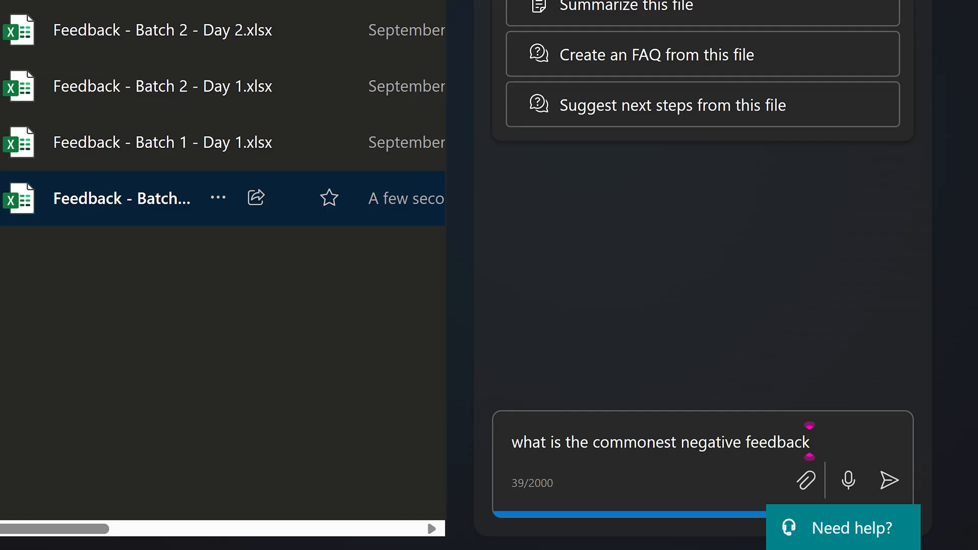
# Send Copilot the question about the most common negative feedback
pyautogui.click(889, 481)
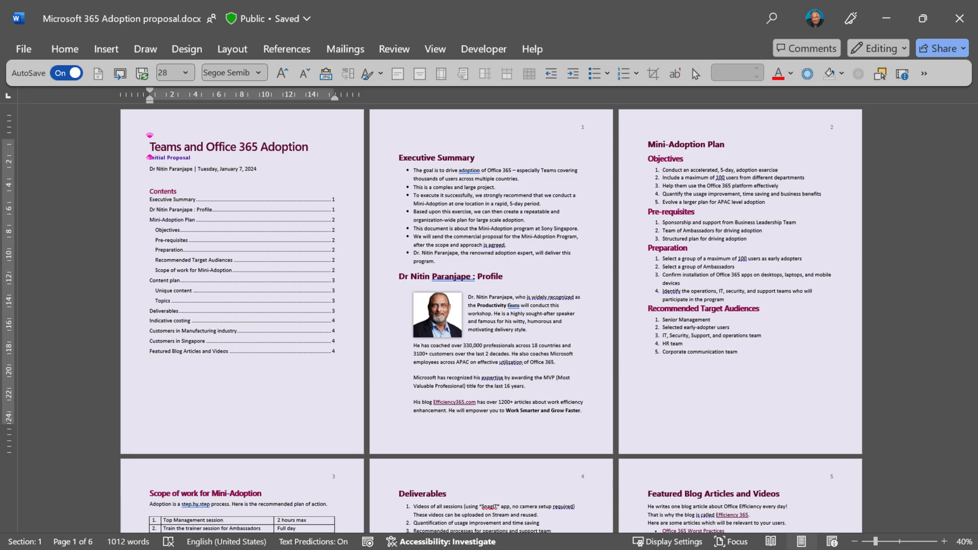
# Generate a Copilot FAQ for Microsoft 365 Adoption proposal.docx and scroll through it
pyautogui.click(412, 43)
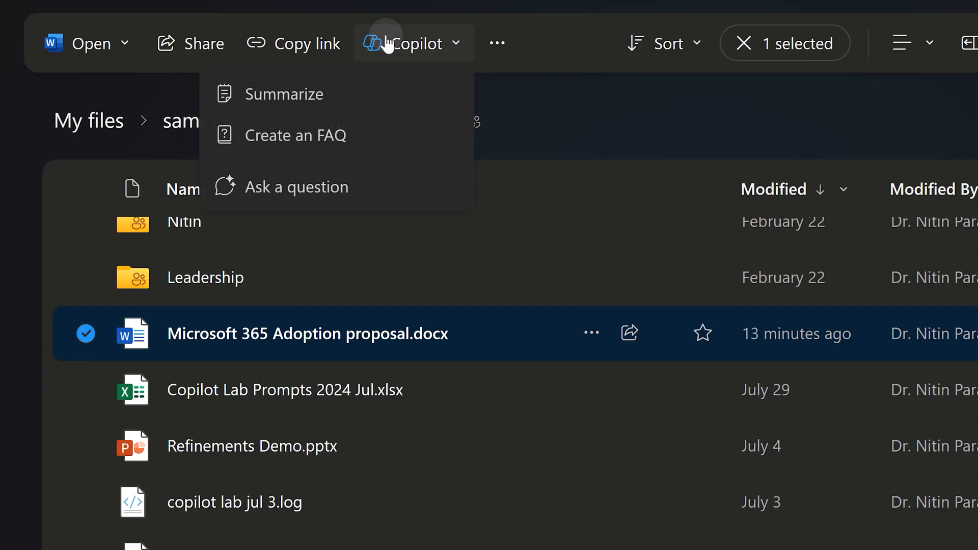
pyautogui.moveTo(299, 135)
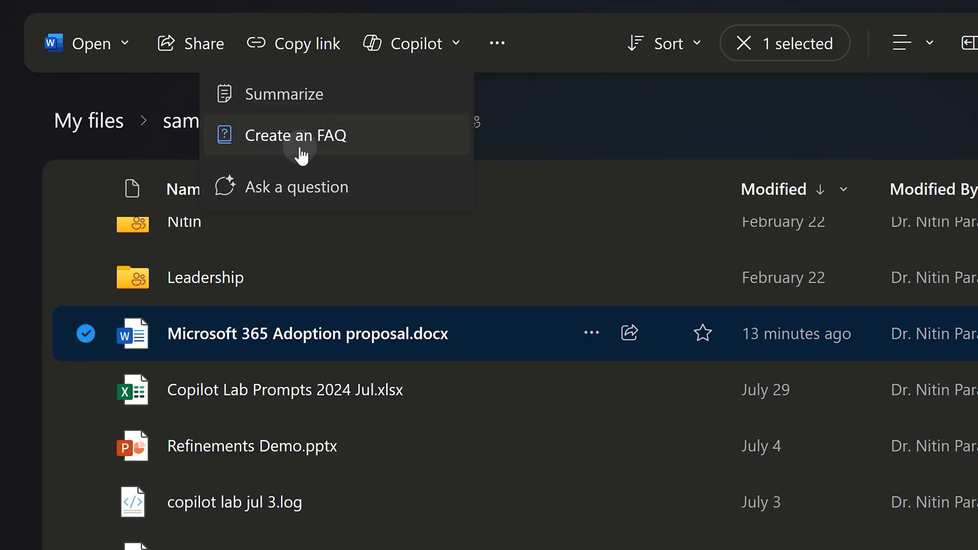
pyautogui.click(298, 135)
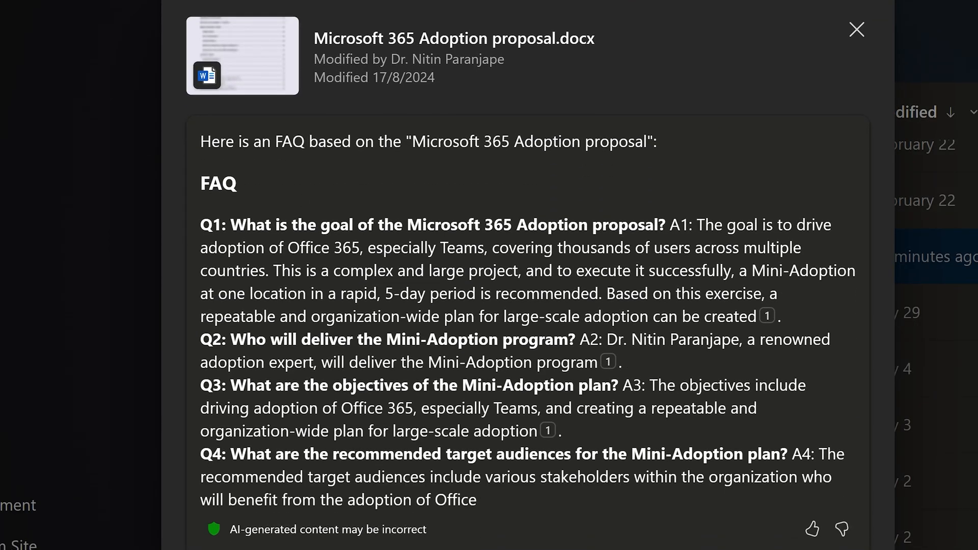
pyautogui.scroll(-3)
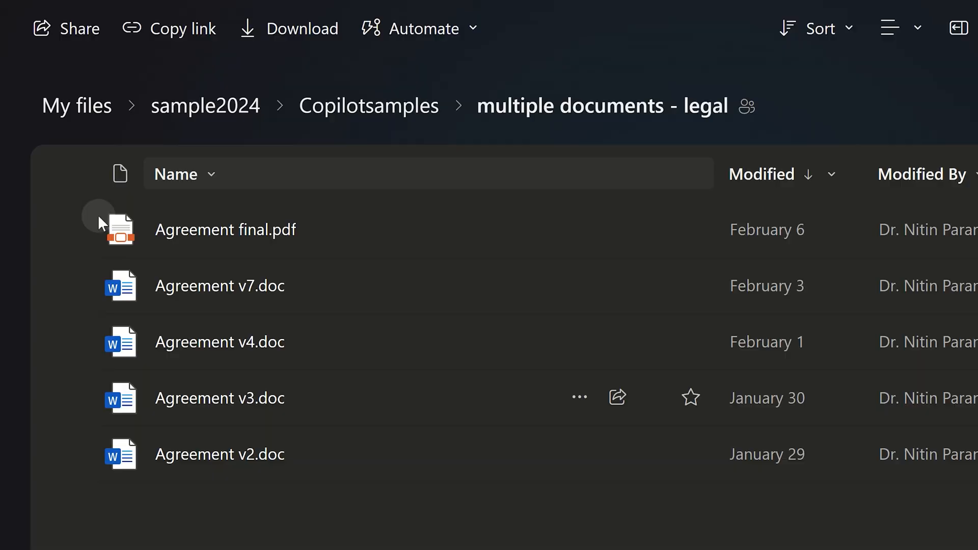
# Select all five agreement files and have Copilot compare their differences in a table
pyautogui.click(74, 173)
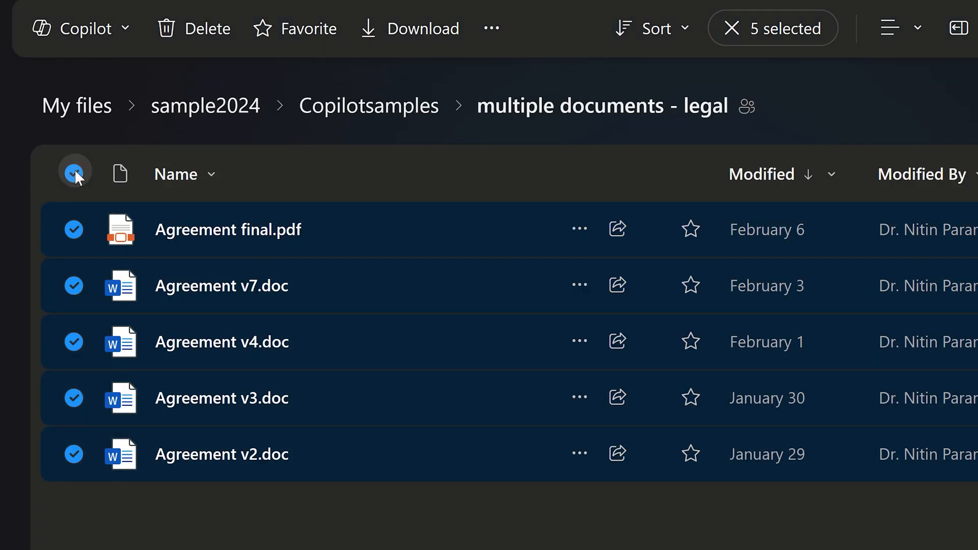
pyautogui.click(79, 28)
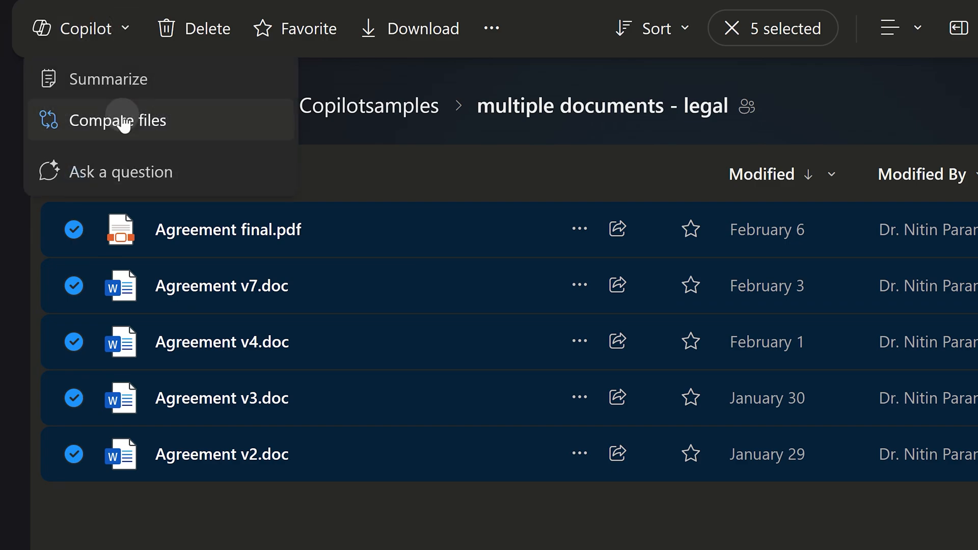
pyautogui.click(119, 120)
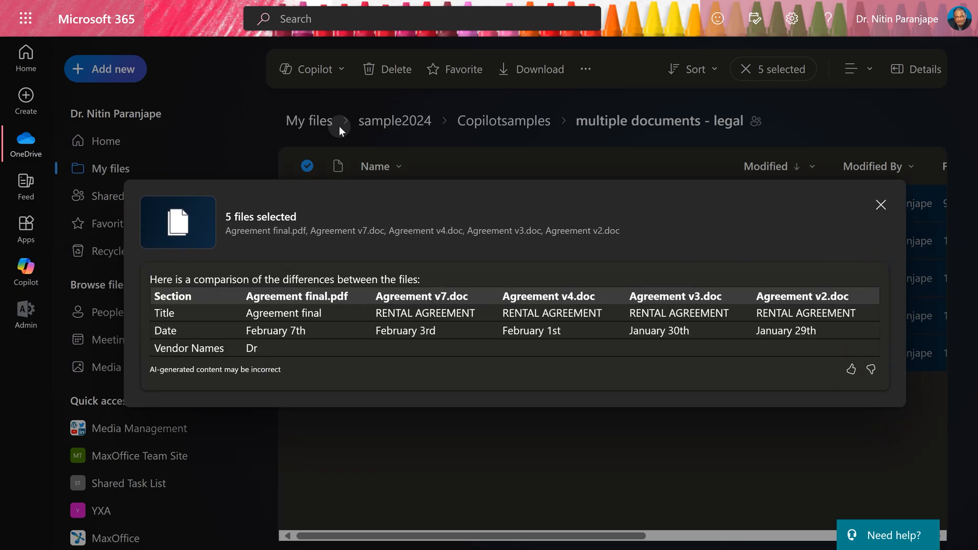
pyautogui.scroll(-3)
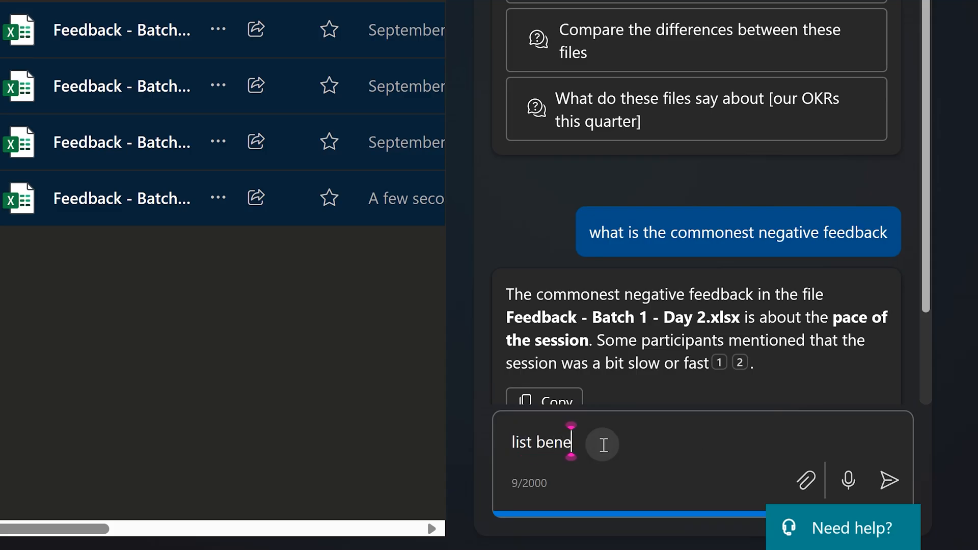
# Ask Copilot the benefits of attending the session, then the rating count and average rating
pyautogui.write('fits of attending this sess')
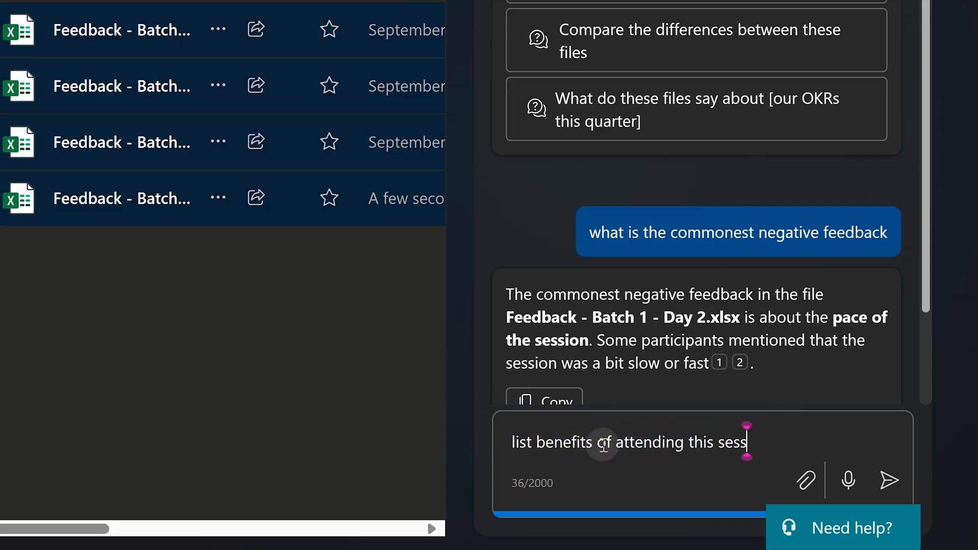
pyautogui.click(889, 480)
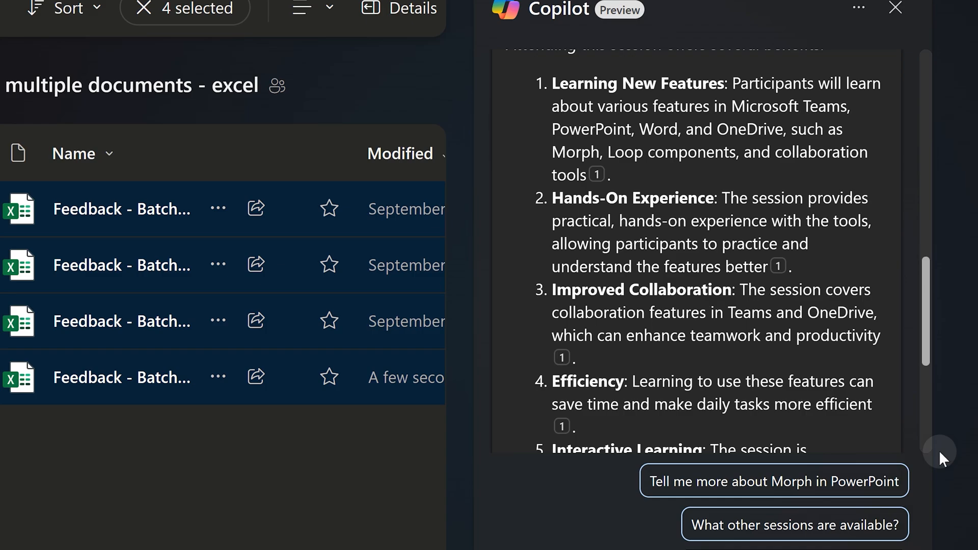
pyautogui.scroll(-3)
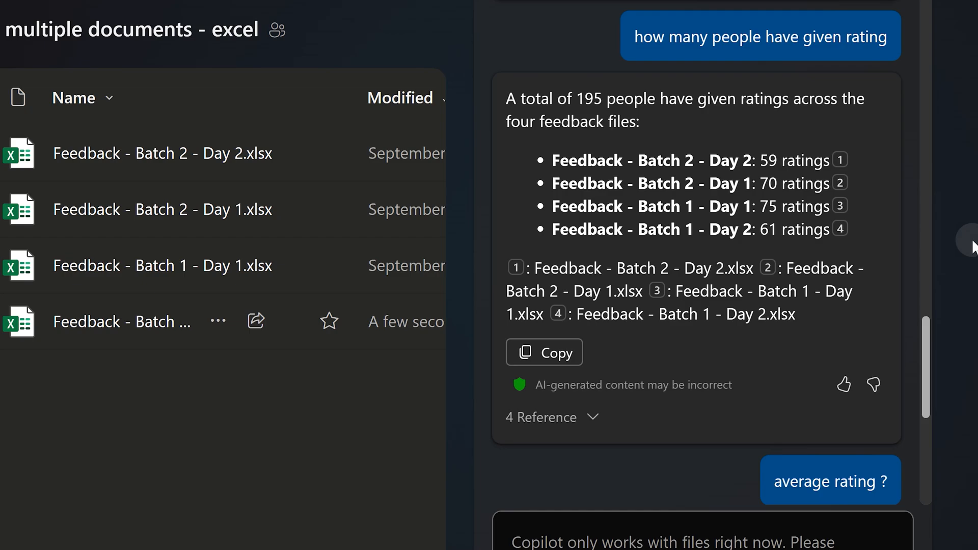
pyautogui.moveTo(896, 100)
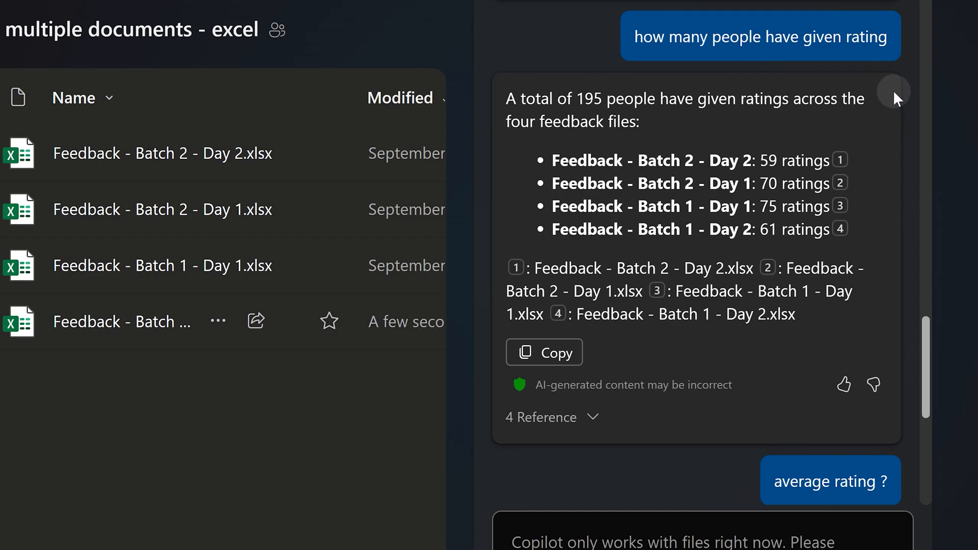
pyautogui.moveTo(870, 163)
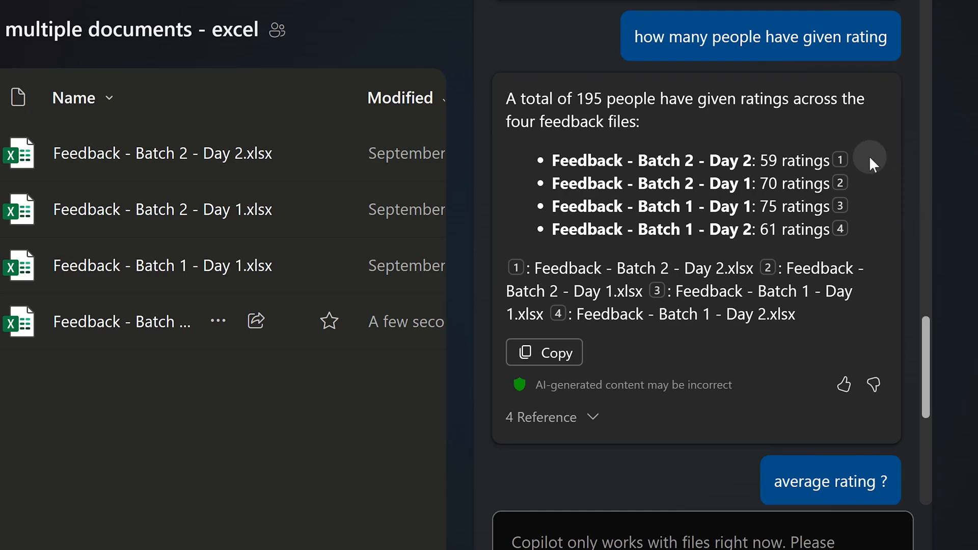
pyautogui.scroll(-3)
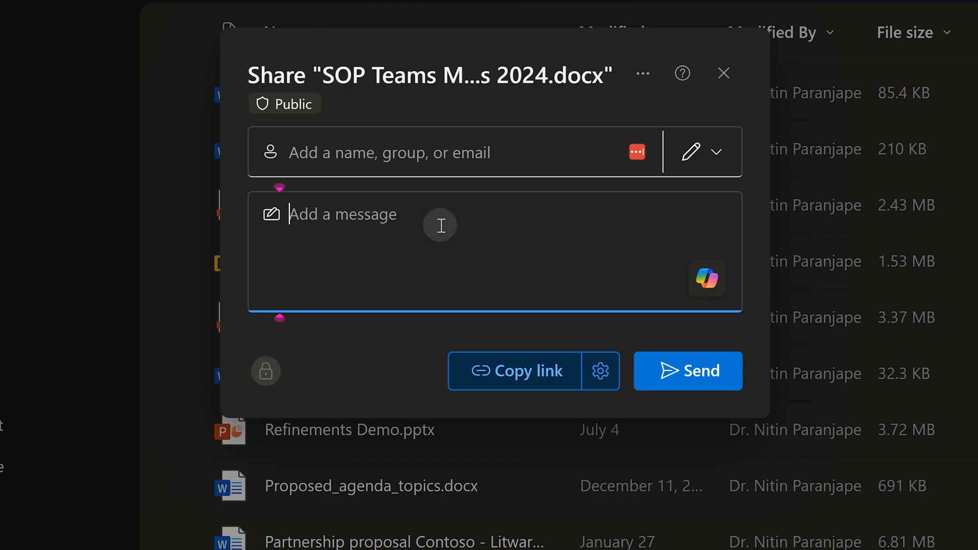
pyautogui.moveTo(706, 278)
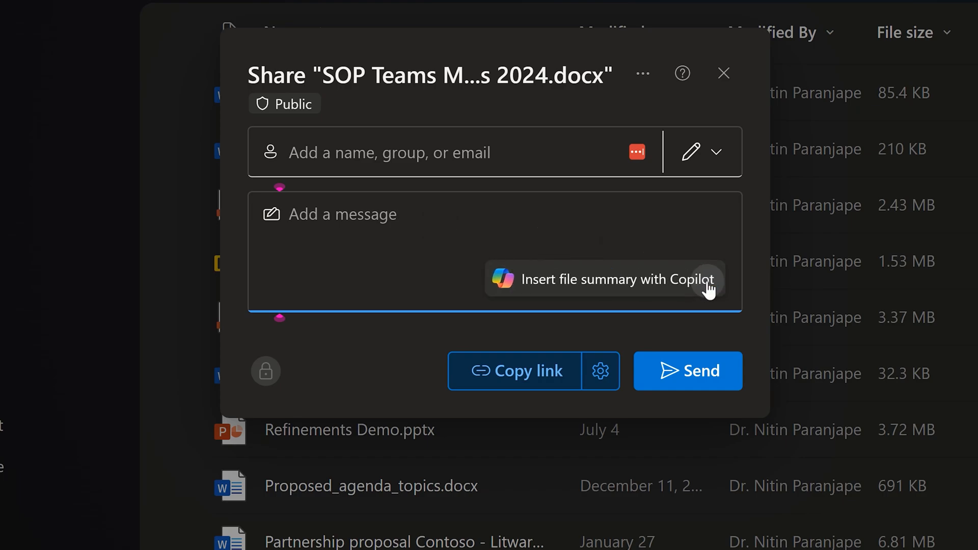
# Insert a Copilot summary of SOP Teams 2024 into the share message
pyautogui.click(602, 279)
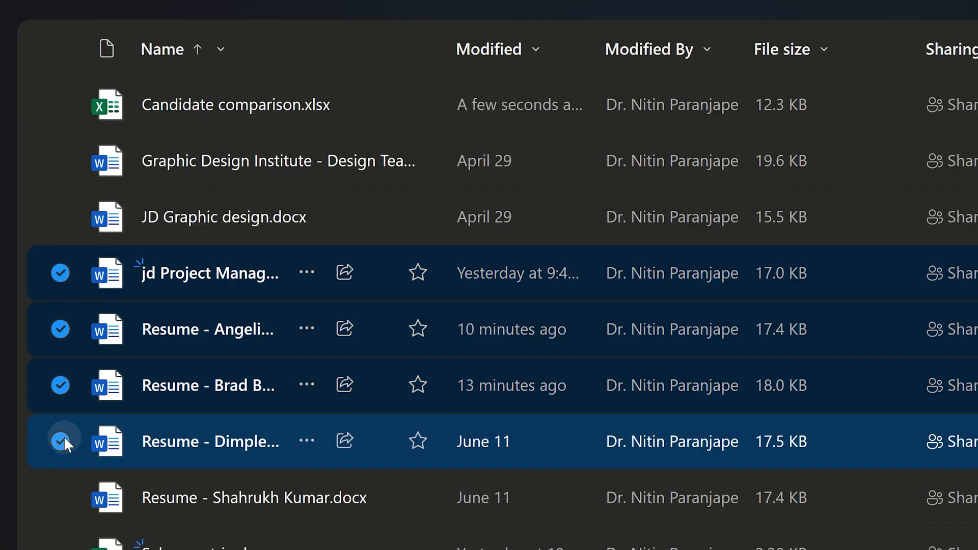
# Add another resume to the selection and send the best-candidate comparison table prompt
pyautogui.click(61, 497)
pyautogui.write('suggest the best candidate - only one candidate. create a table comparing the candidates - add a rating column as well')
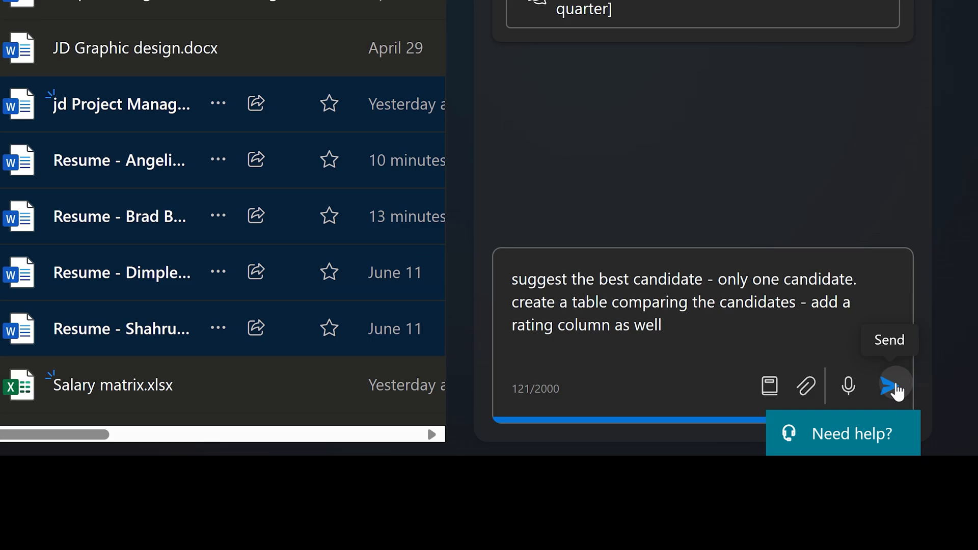
pyautogui.click(894, 385)
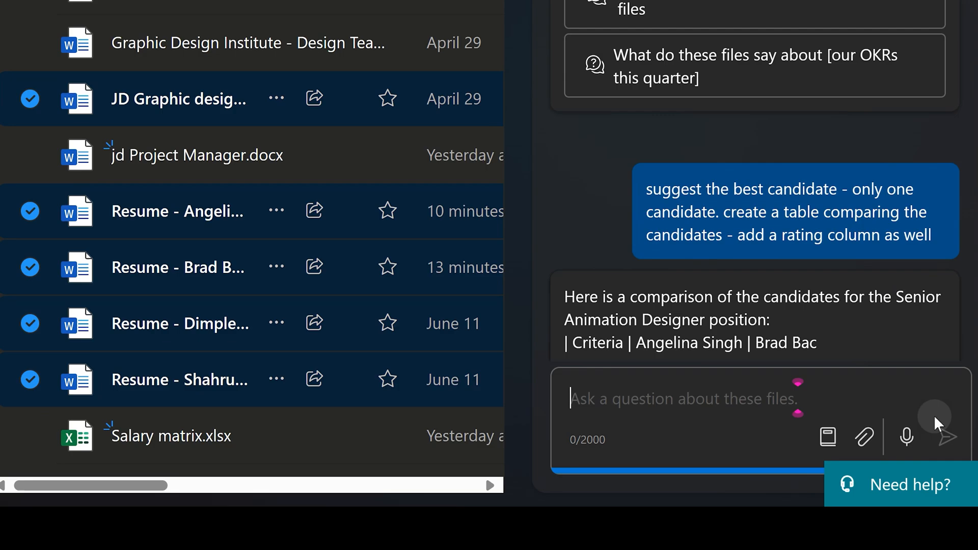